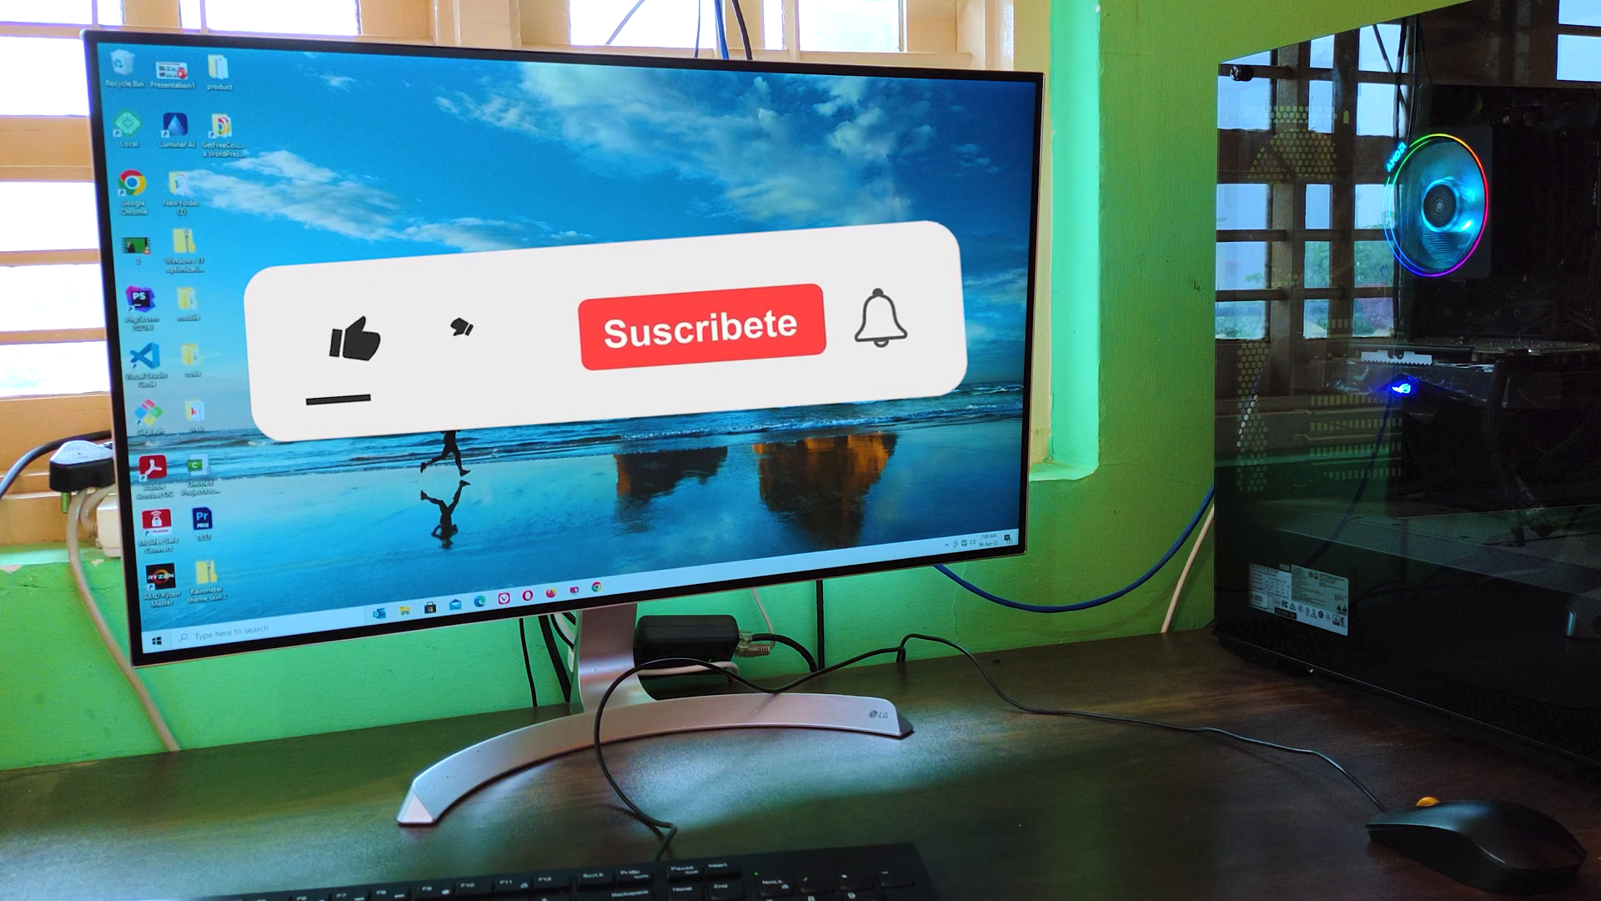
Turn the outro's thumbs-up blue and change the red Suscribete button to grey Suscrito.
{"action": "left_click", "coordinate": [355, 341]}
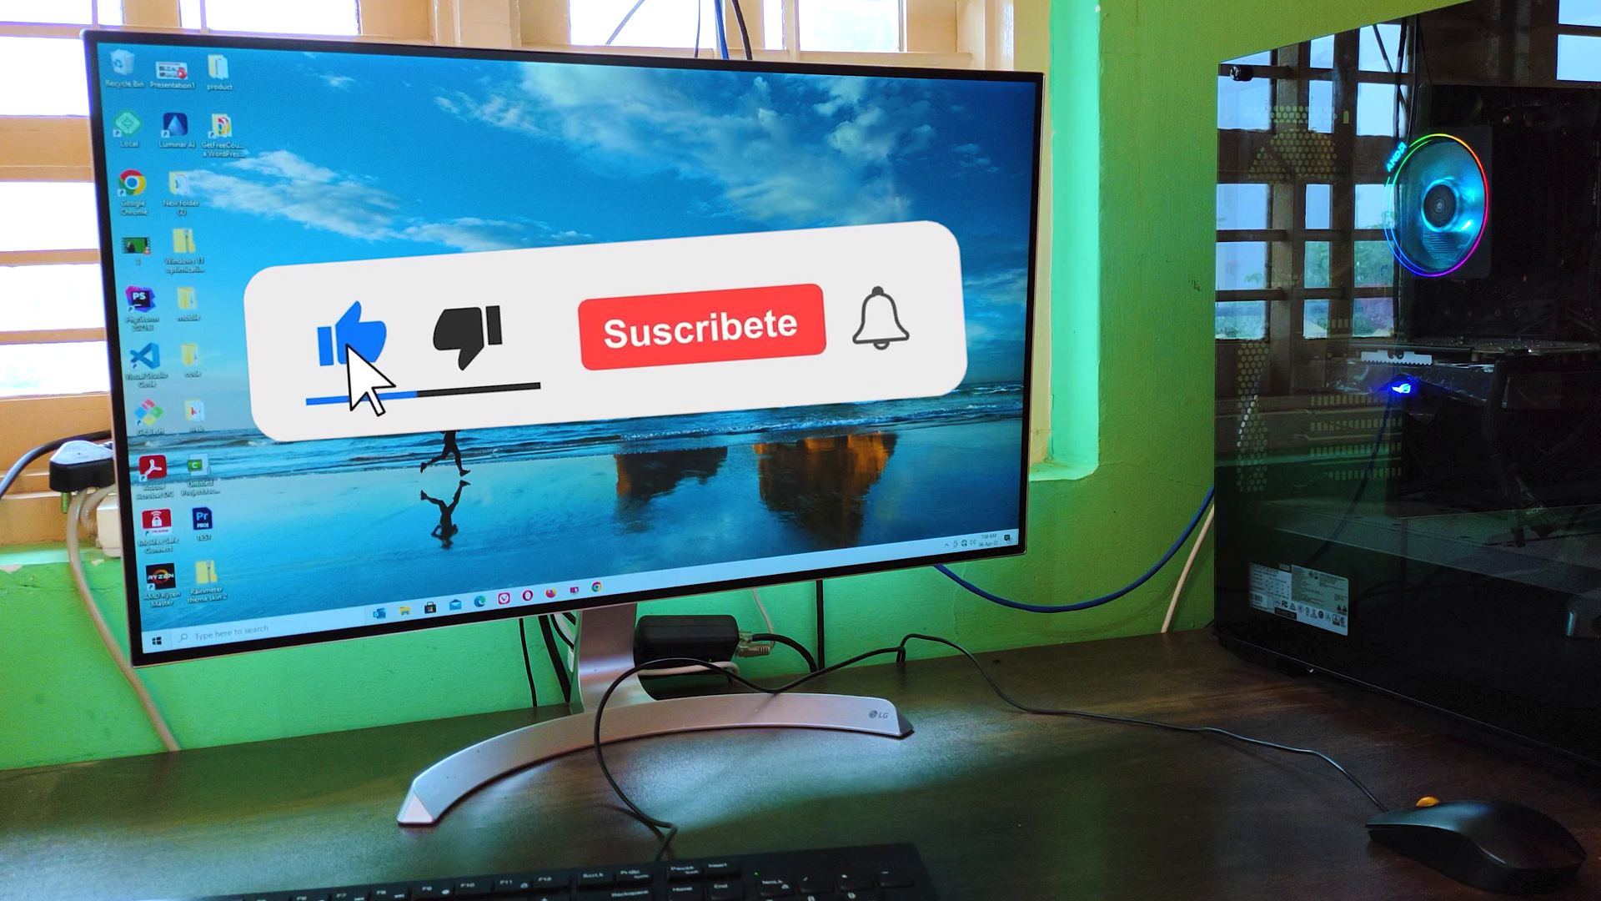
{"action": "left_click", "coordinate": [700, 323]}
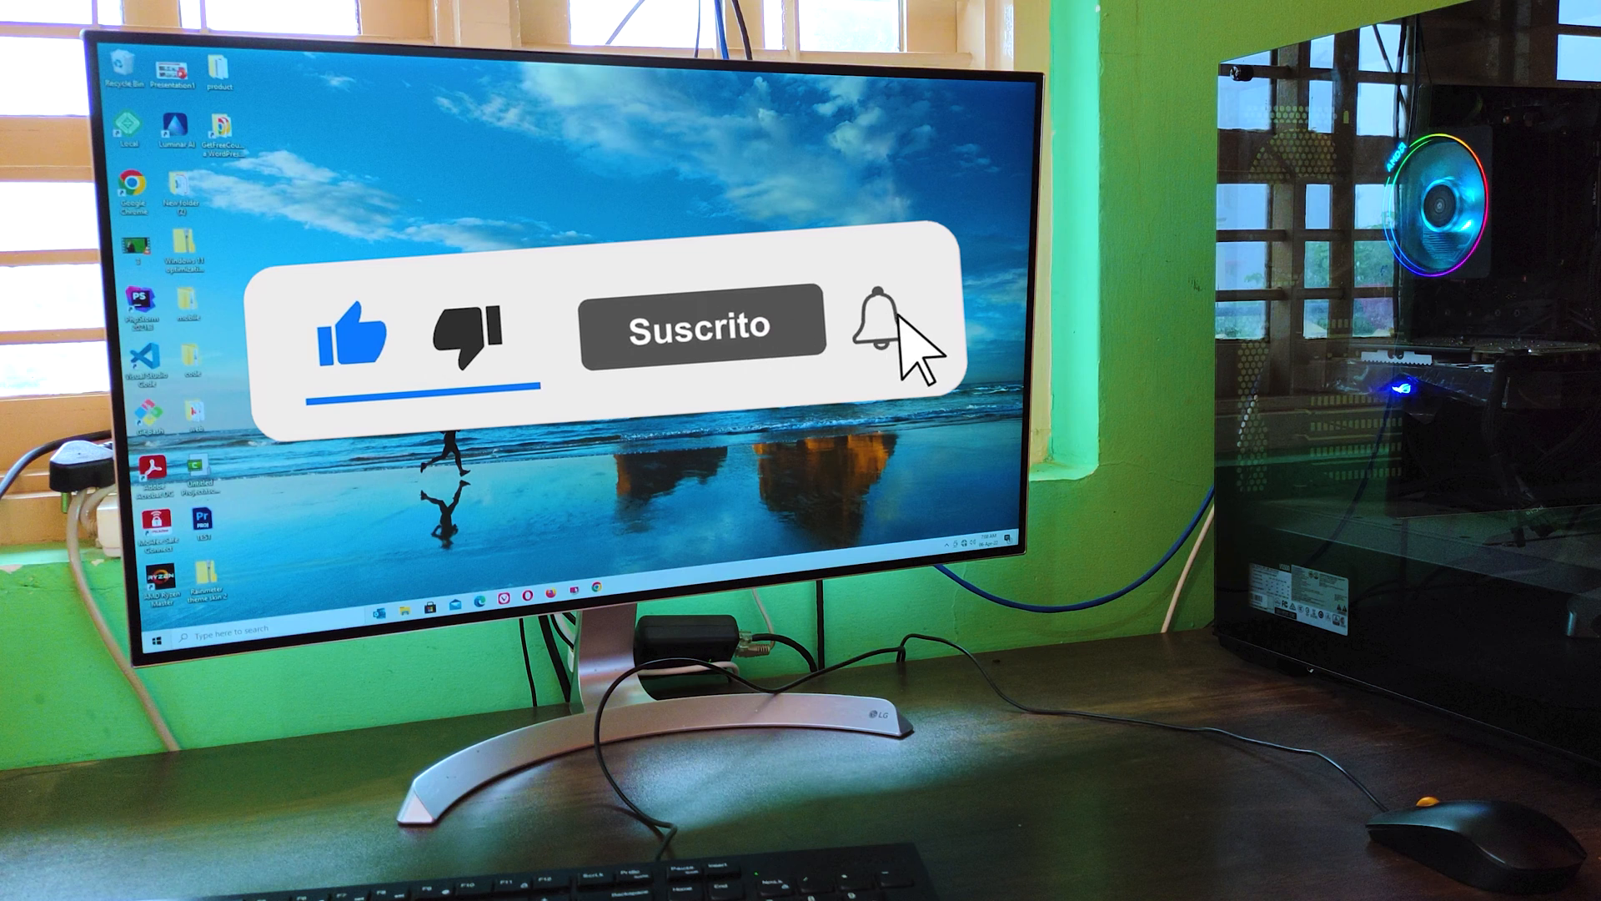